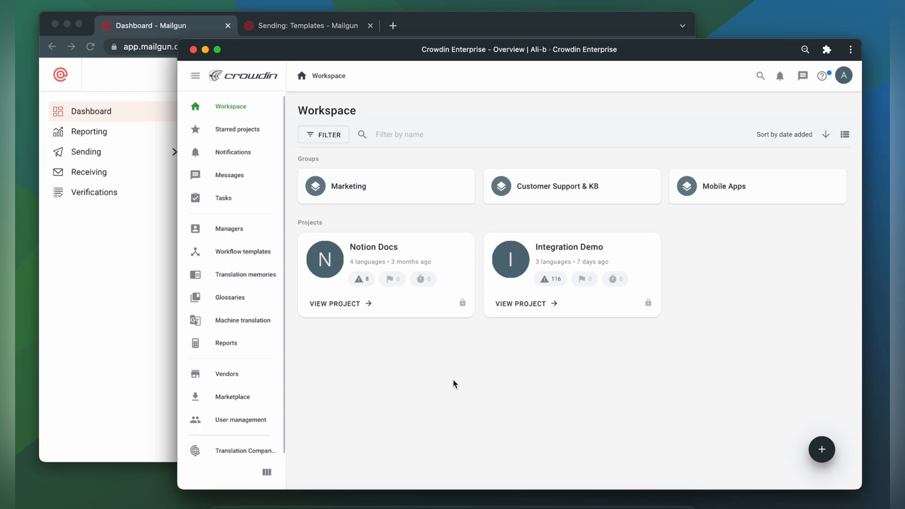
{"action": "mouse_move", "coordinate": [590, 375]}
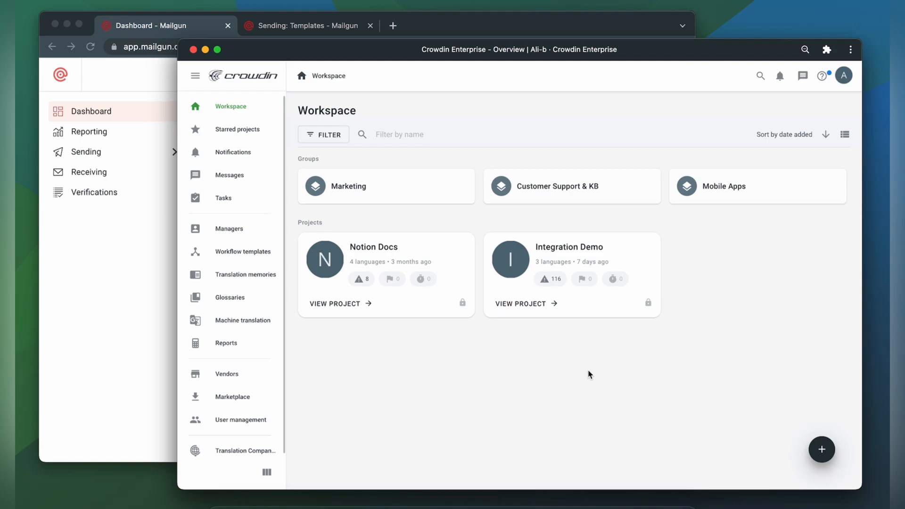
{"action": "mouse_move", "coordinate": [560, 378]}
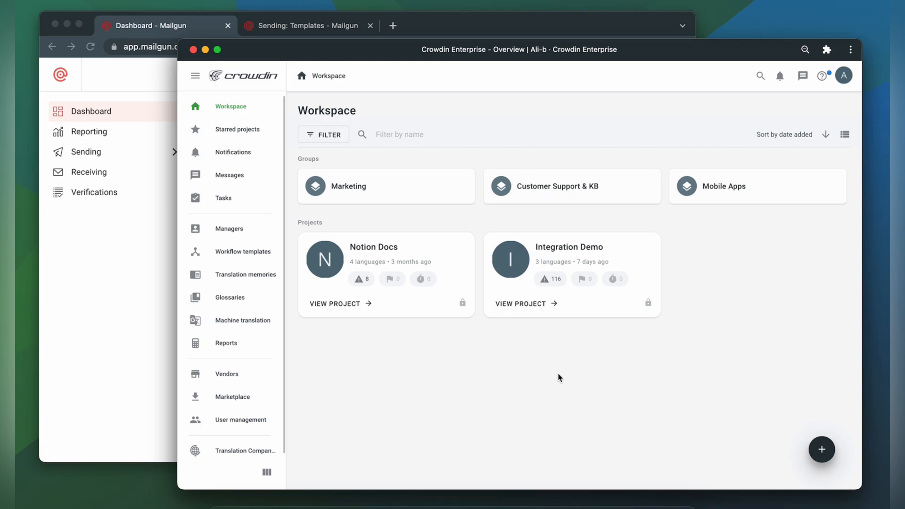
Find the Mailgun app in the Marketplace and install it for all projects.
{"action": "left_click", "coordinate": [232, 397]}
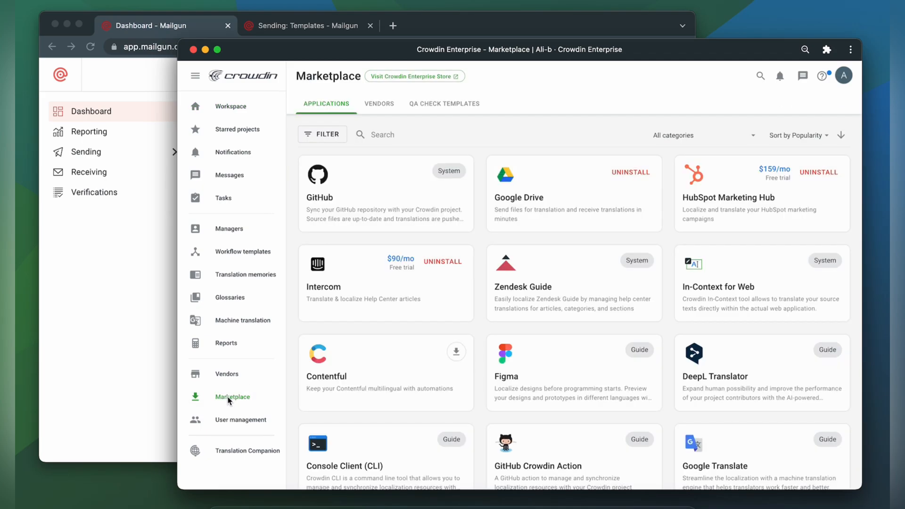
{"action": "left_click", "coordinate": [401, 135]}
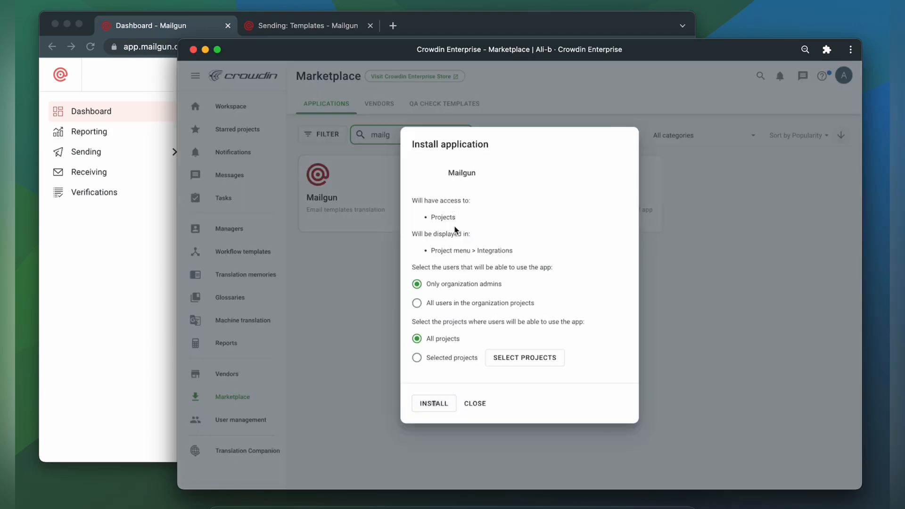
{"action": "left_click", "coordinate": [434, 403]}
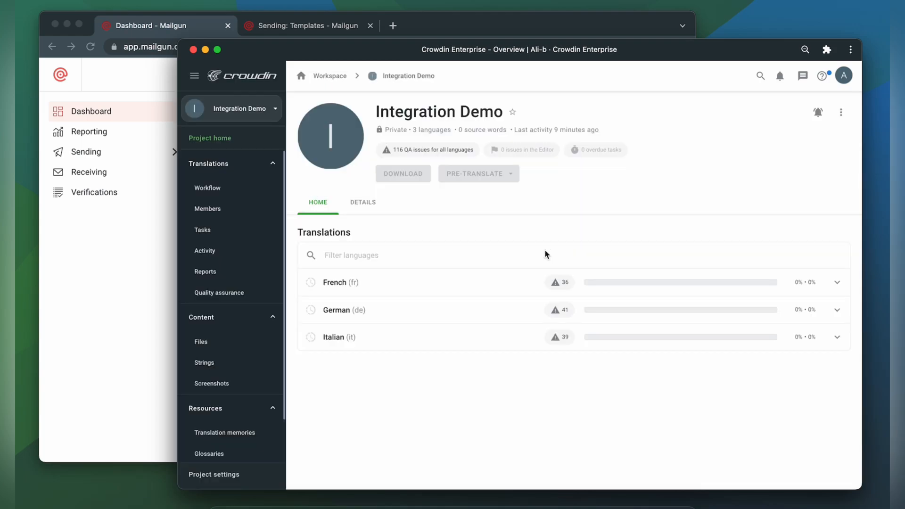
Open the Mailgun integration card under the Integration Demo project's Tools > Integrations.
{"action": "left_click", "coordinate": [208, 451]}
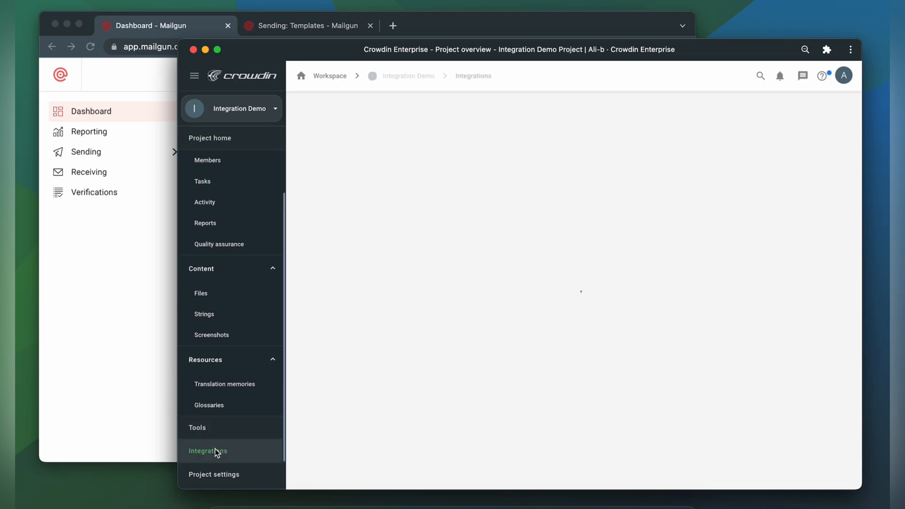
{"action": "left_click", "coordinate": [207, 450]}
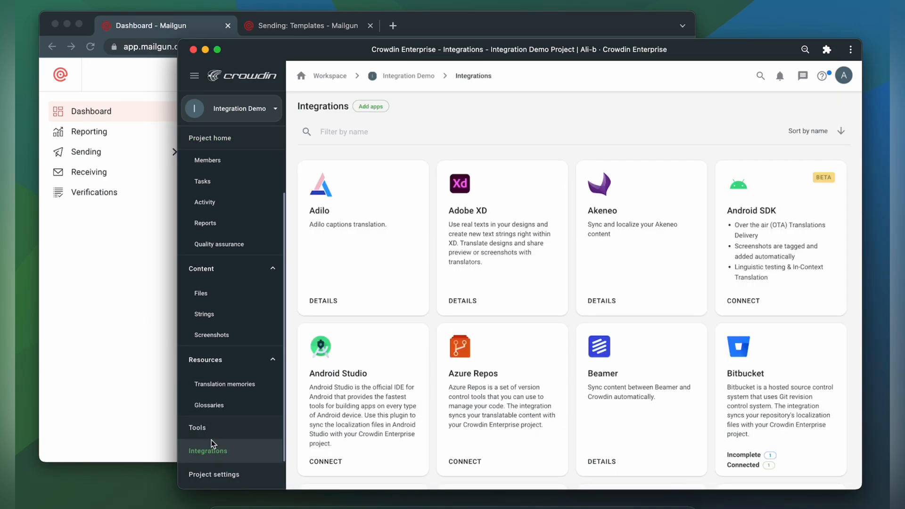
{"action": "left_click", "coordinate": [345, 132]}
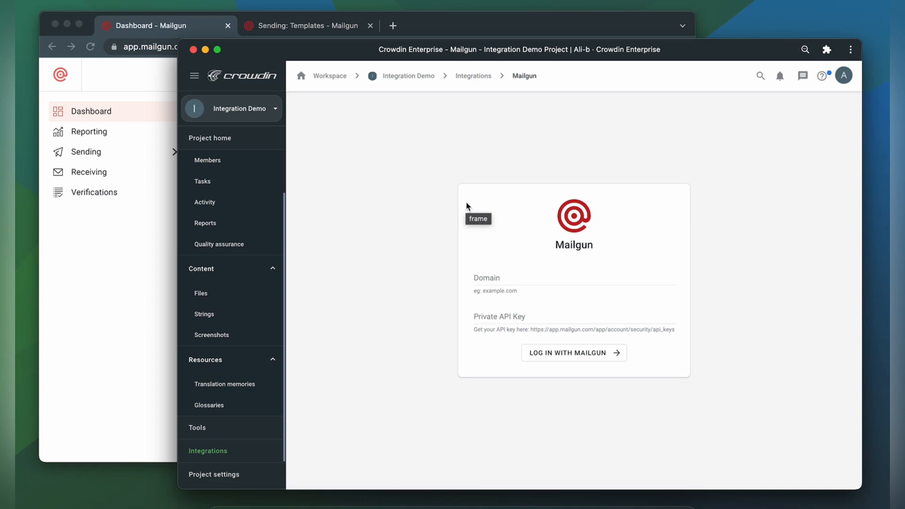
{"action": "mouse_move", "coordinate": [433, 331]}
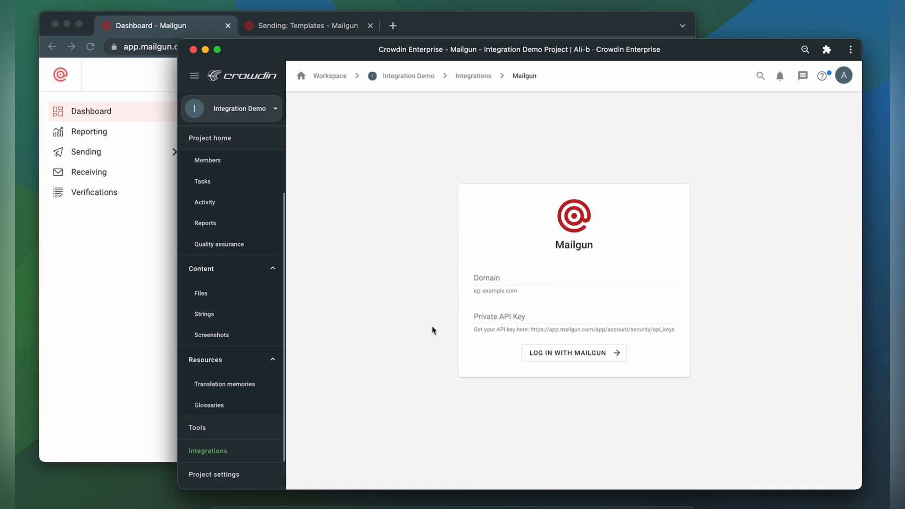
{"action": "mouse_move", "coordinate": [453, 338]}
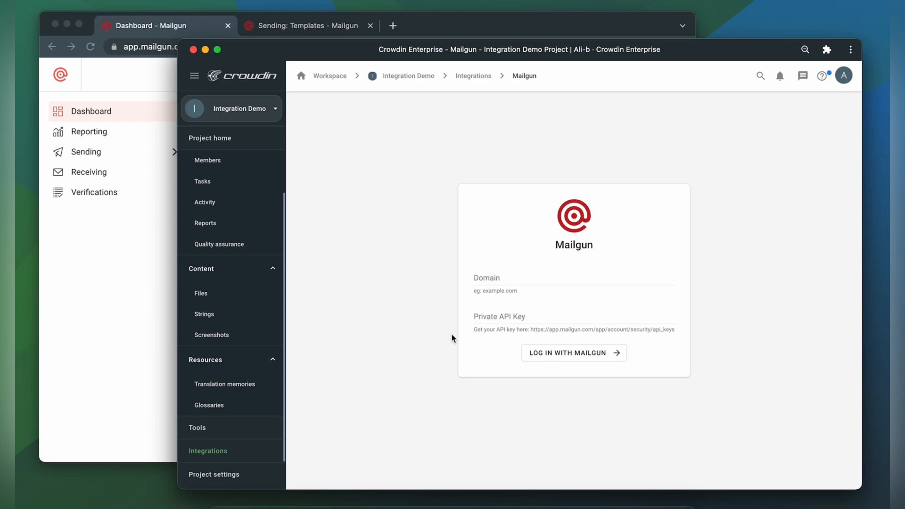
{"action": "mouse_move", "coordinate": [162, 288]}
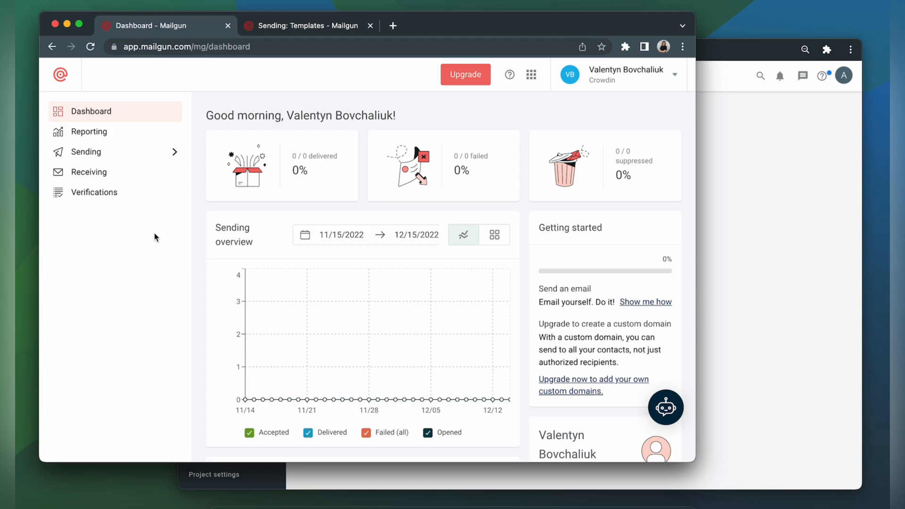
{"action": "left_click", "coordinate": [86, 152]}
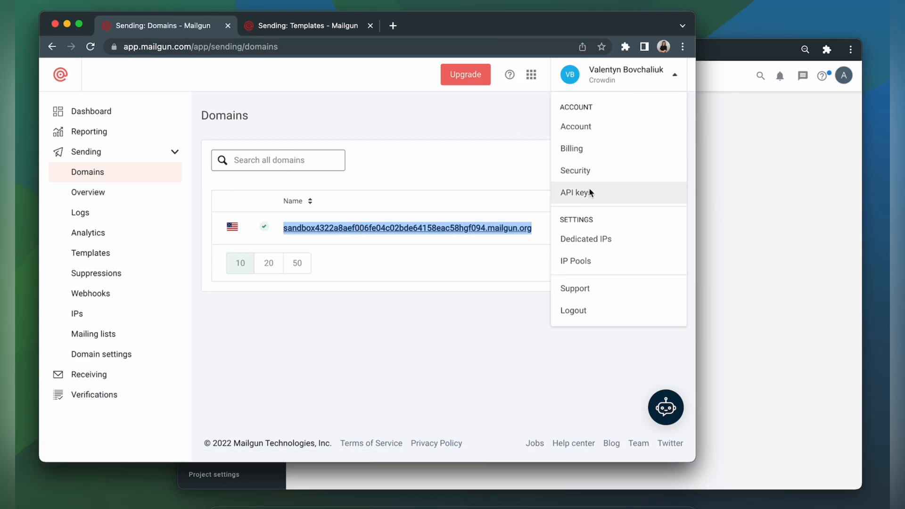
{"action": "left_click", "coordinate": [575, 193]}
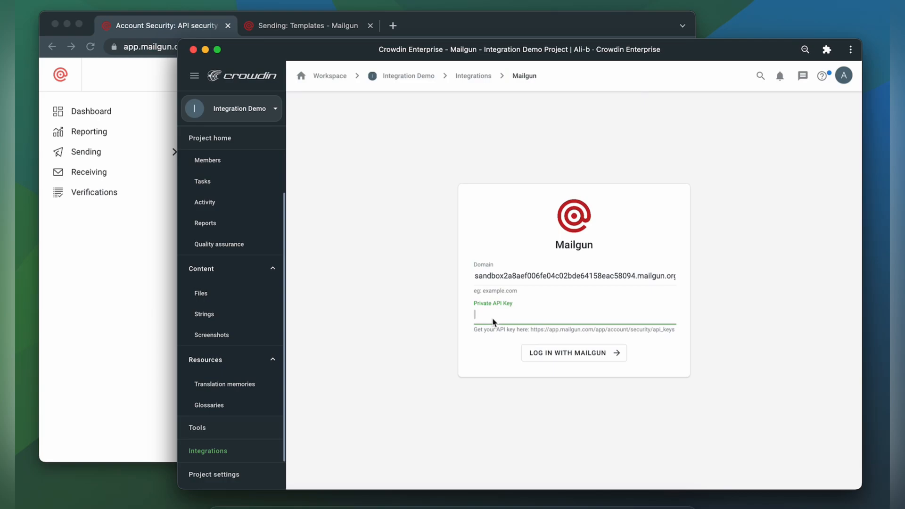
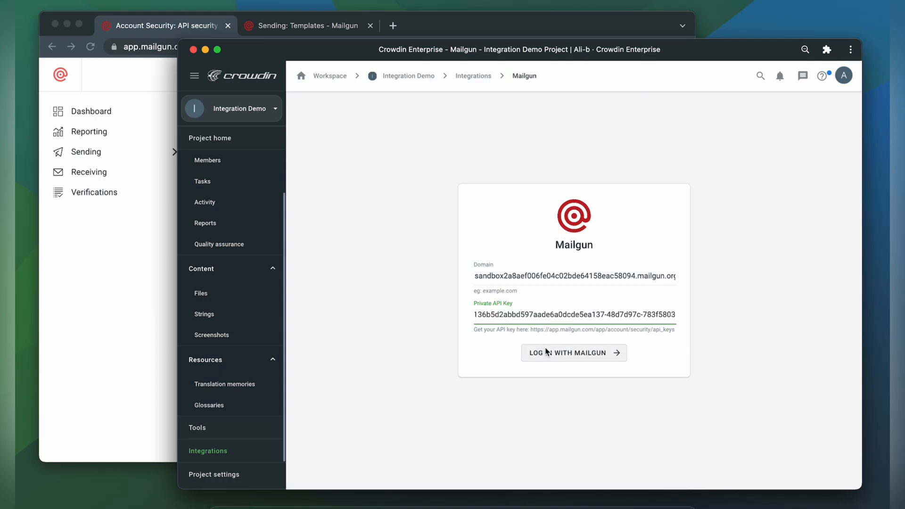
{"action": "left_click", "coordinate": [574, 353]}
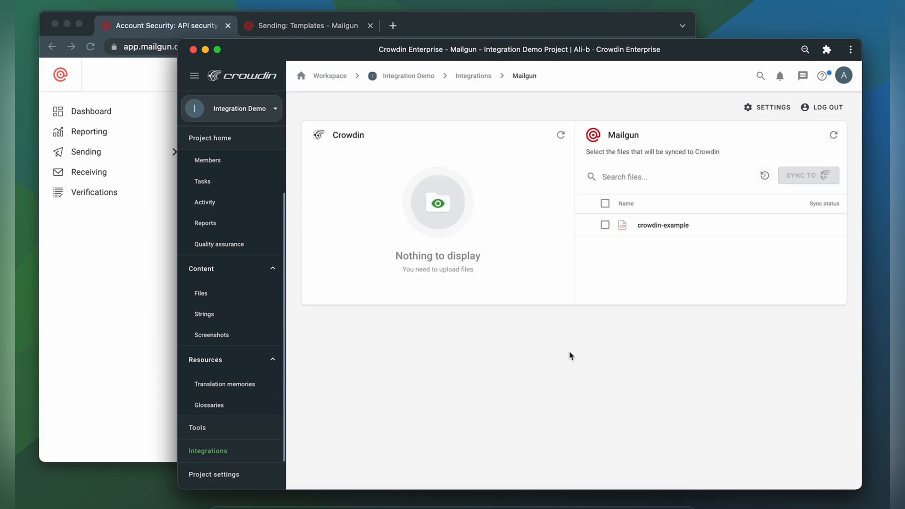
{"action": "mouse_move", "coordinate": [583, 148]}
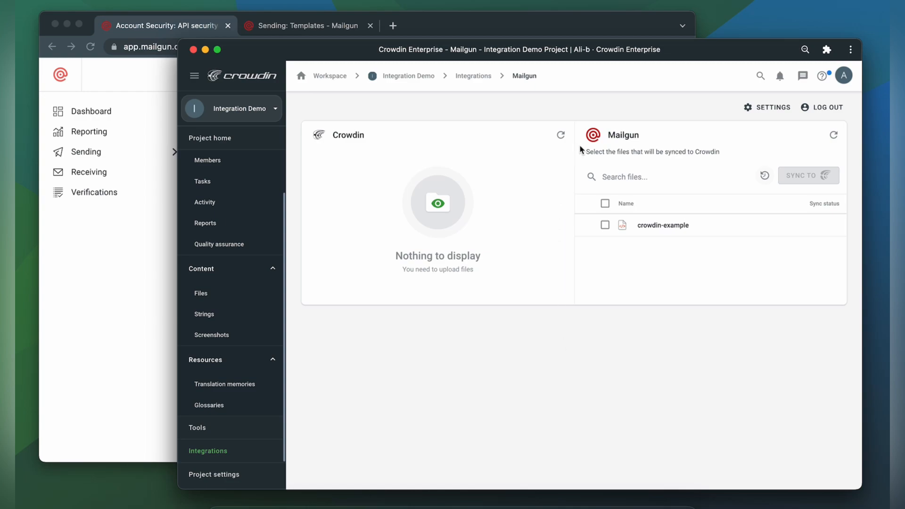
{"action": "mouse_move", "coordinate": [645, 380]}
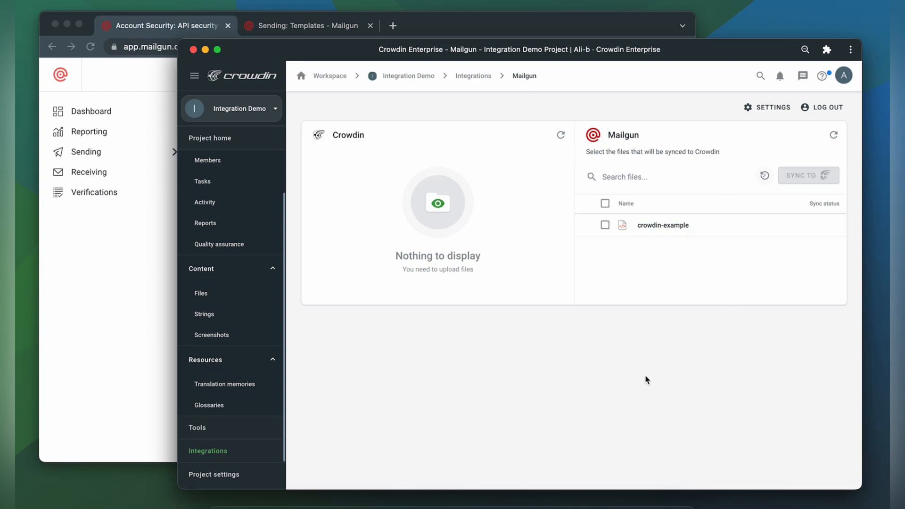
{"action": "mouse_move", "coordinate": [491, 404]}
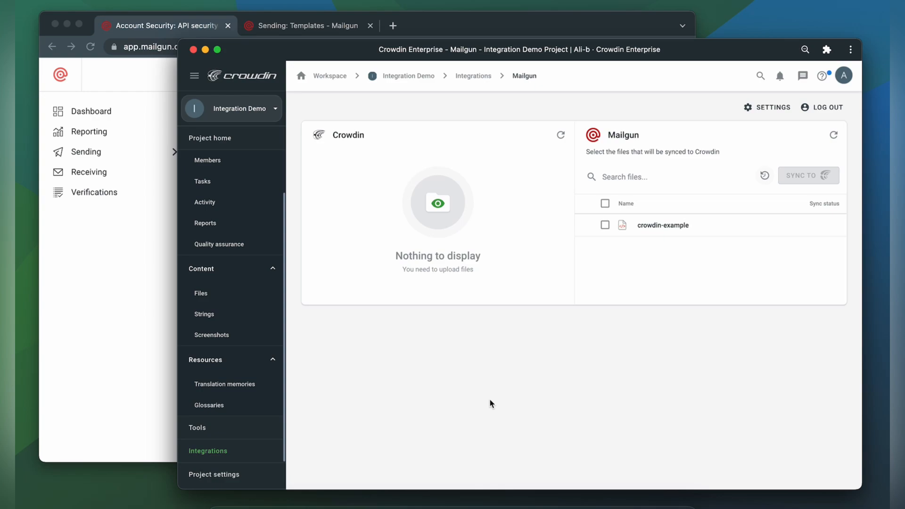
{"action": "mouse_move", "coordinate": [509, 371]}
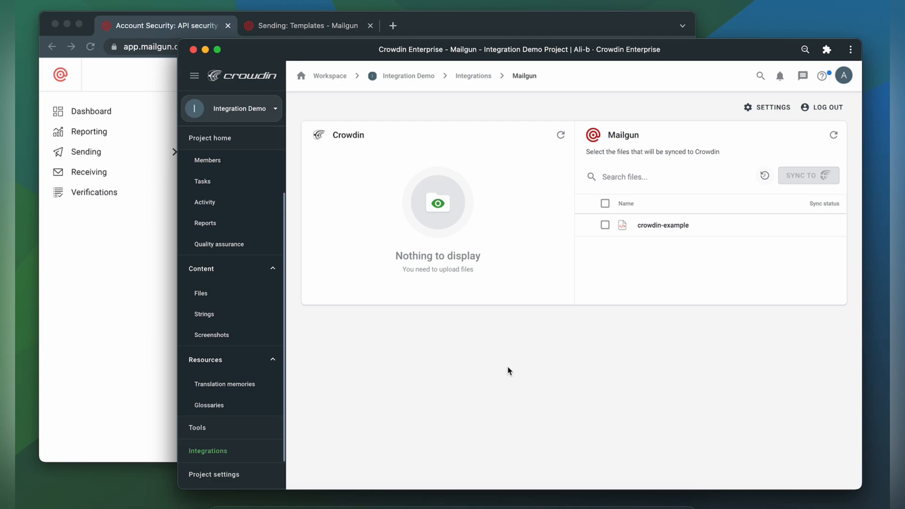
Select the crowdin-example template and sync it to Crowdin.
{"action": "left_click", "coordinate": [605, 225]}
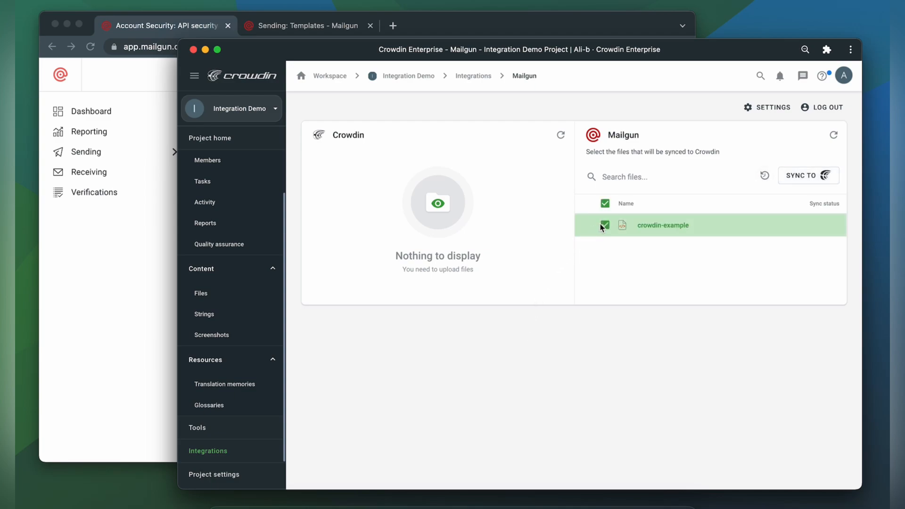
{"action": "left_click", "coordinate": [809, 176]}
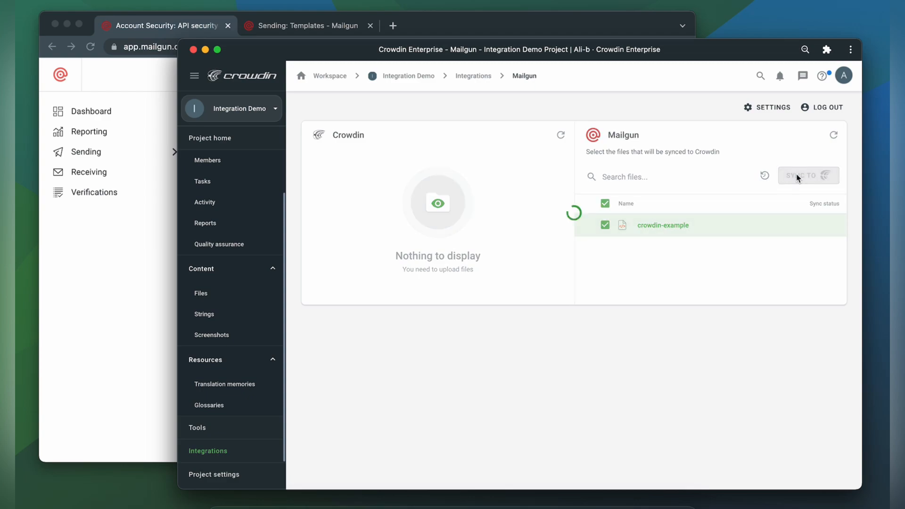
{"action": "left_click", "coordinate": [808, 175]}
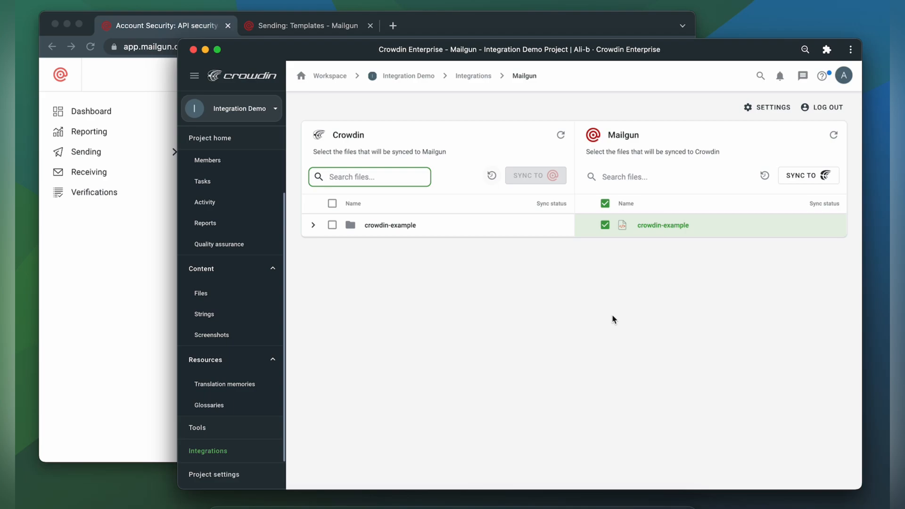
Expand crowdin-example and crowdin-example::initial, then go to the Integration Demo project home.
{"action": "left_click", "coordinate": [313, 225]}
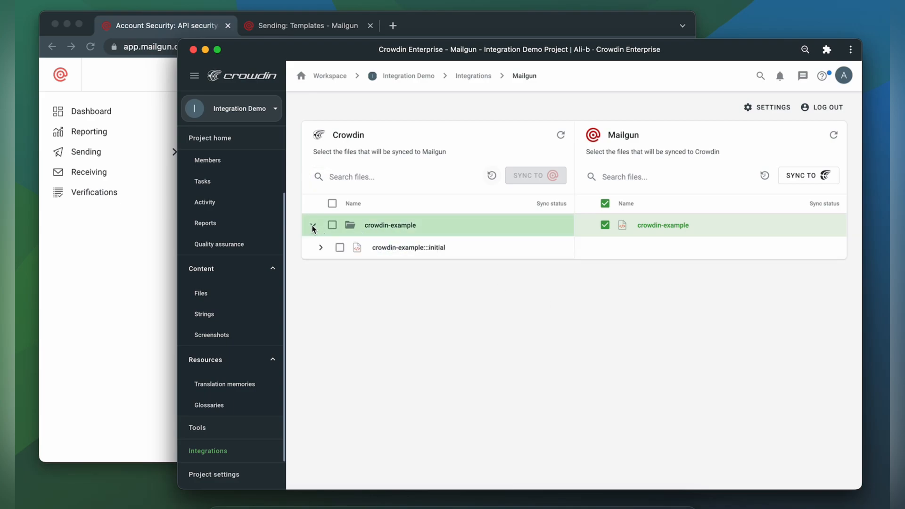
{"action": "left_click", "coordinate": [314, 225]}
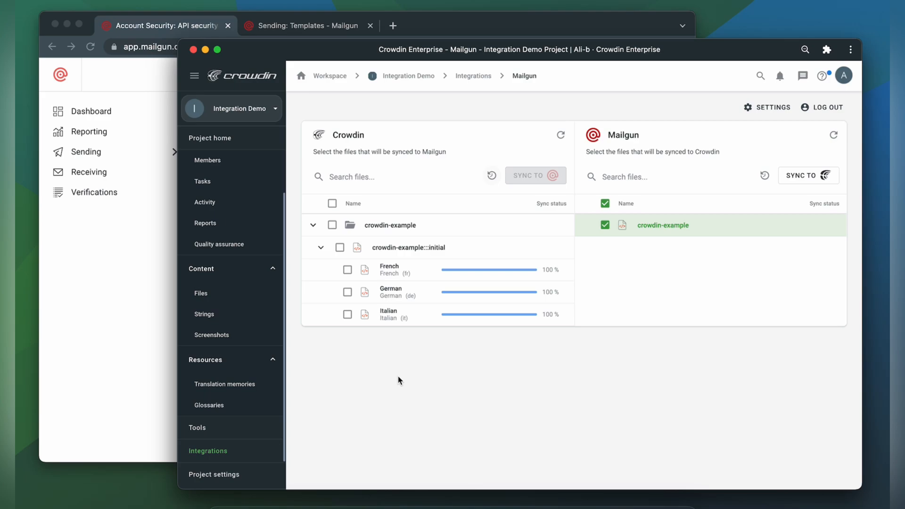
{"action": "left_click", "coordinate": [210, 138]}
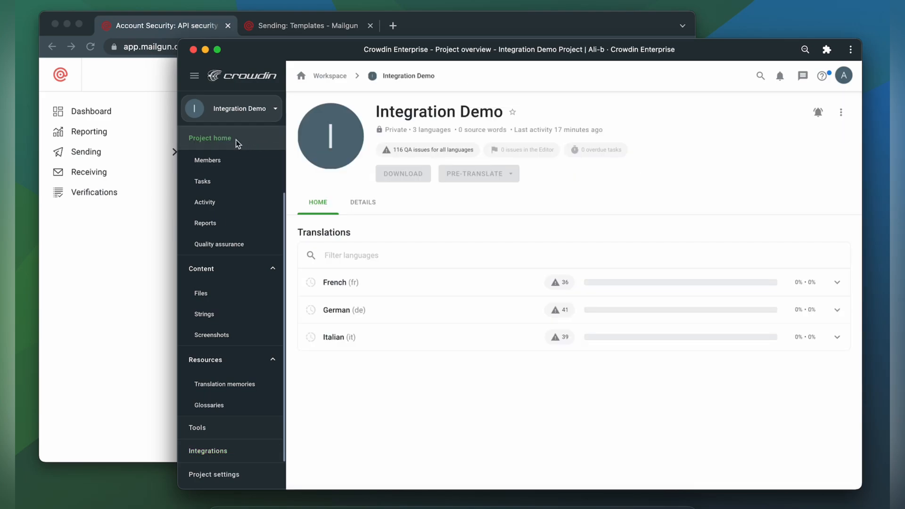
Open crowdin-example::initial.html from the Mailgun folder in the French translation editor.
{"action": "left_click", "coordinate": [340, 282]}
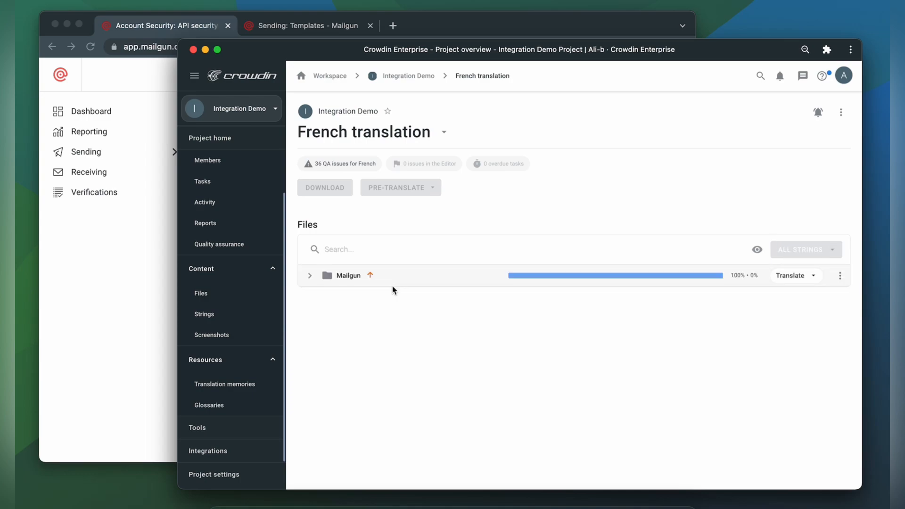
{"action": "left_click", "coordinate": [310, 275]}
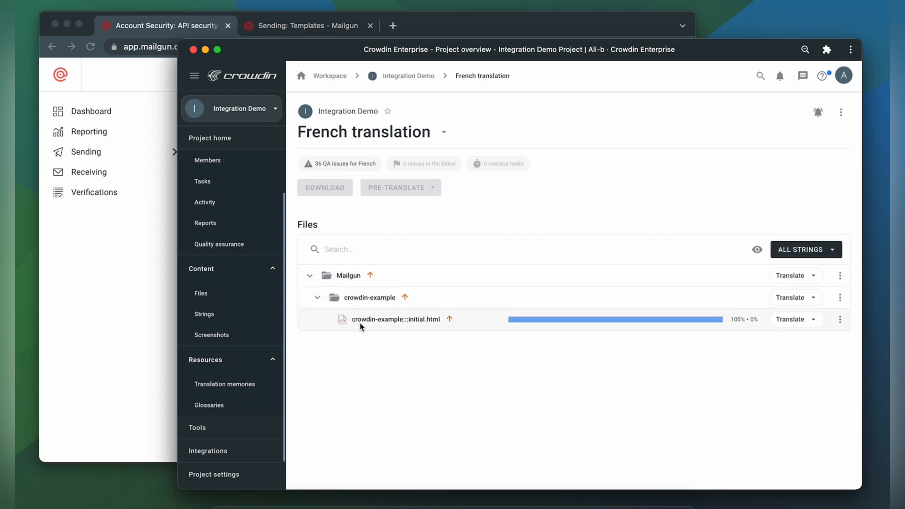
{"action": "left_click", "coordinate": [396, 320]}
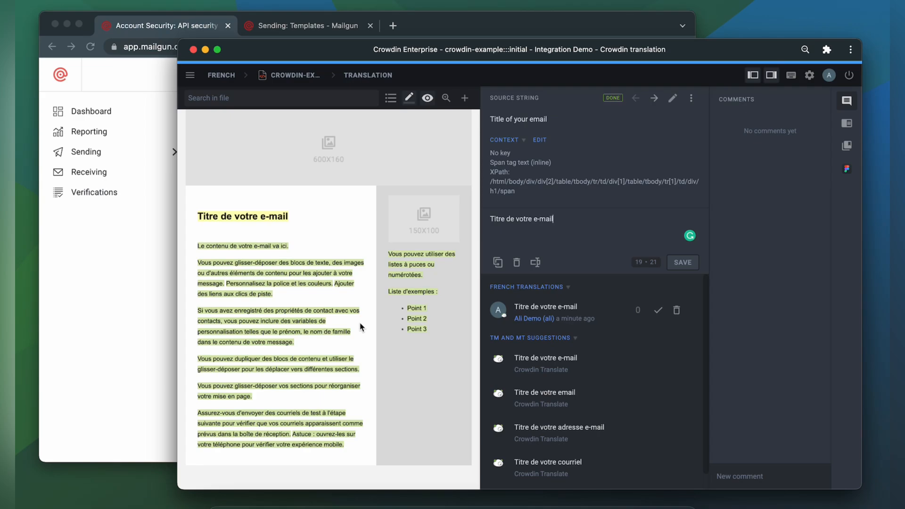
{"action": "mouse_move", "coordinate": [794, 119]}
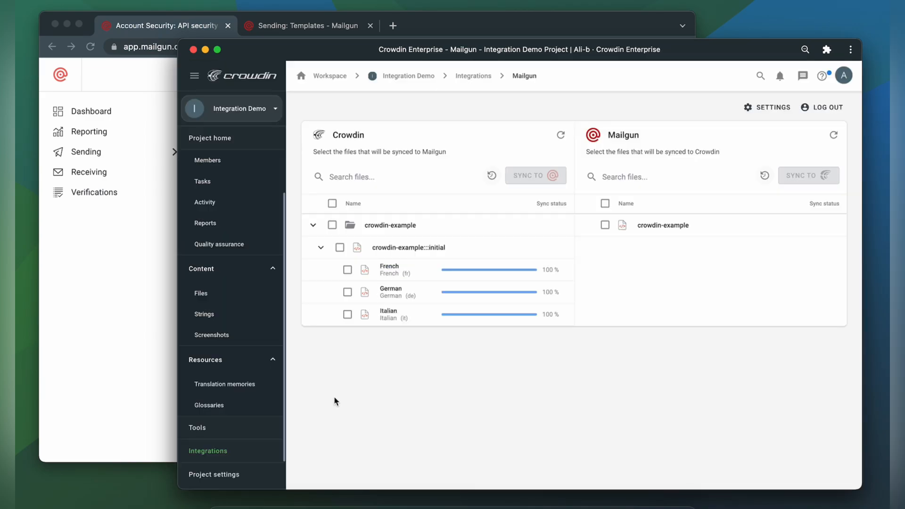
Select the French and German crowdin-example::initial translations and sync them to Mailgun.
{"action": "left_click", "coordinate": [348, 270]}
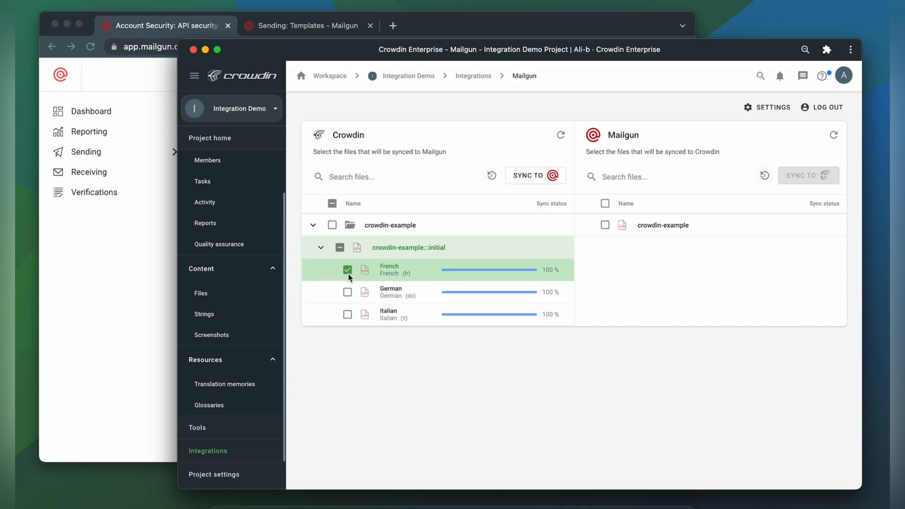
{"action": "left_click", "coordinate": [347, 292]}
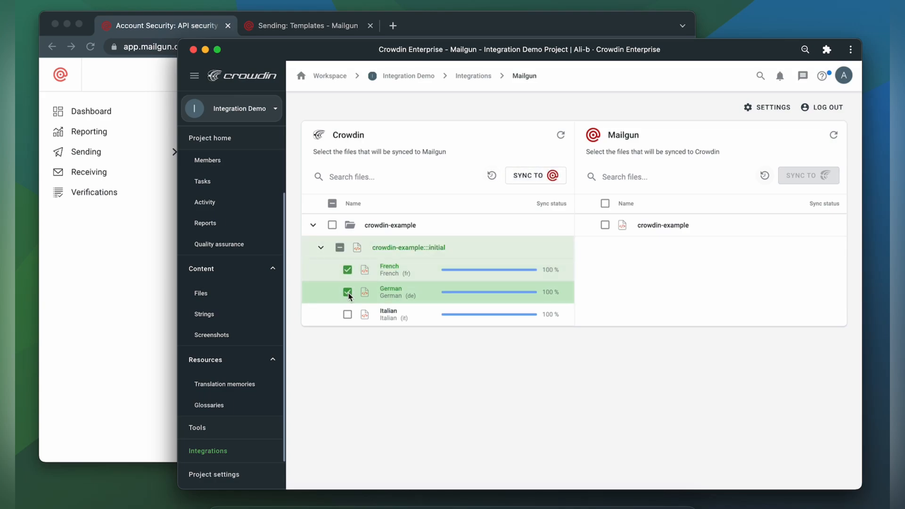
{"action": "left_click", "coordinate": [535, 175]}
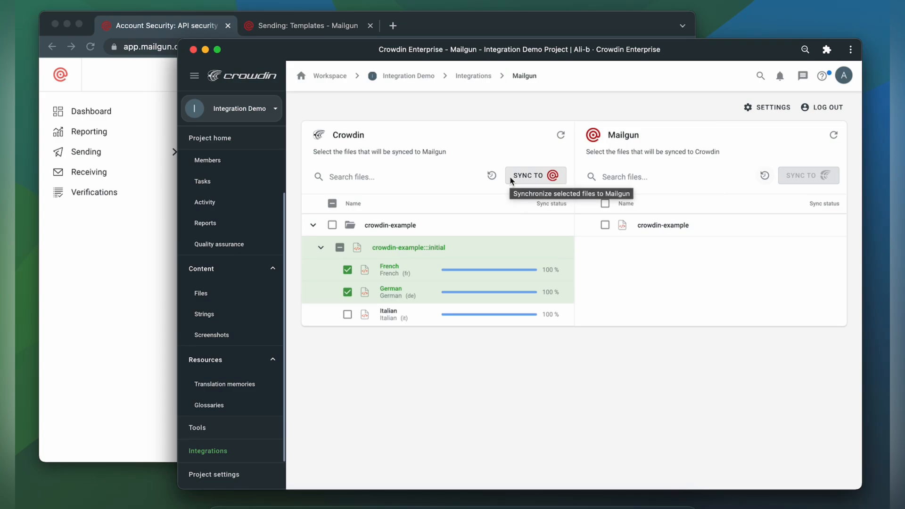
{"action": "left_click", "coordinate": [309, 26]}
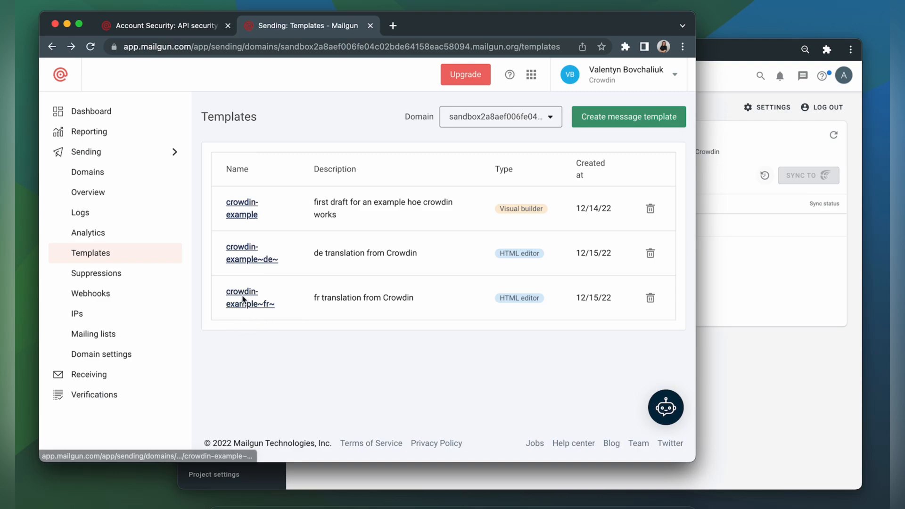
Scroll through the crowdin-example~fr~ template's preview to check the French email body.
{"action": "left_click", "coordinate": [250, 297]}
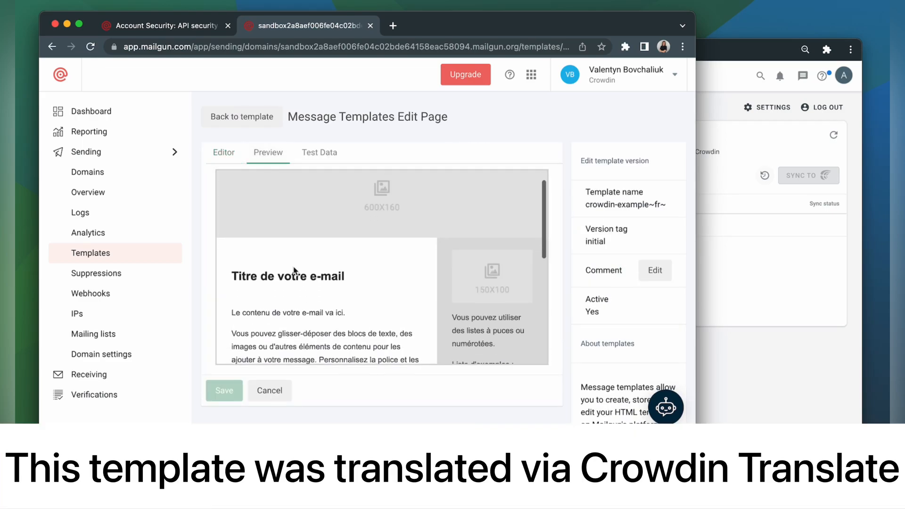
{"action": "scroll", "scroll_direction": "down", "scroll_amount": 3}
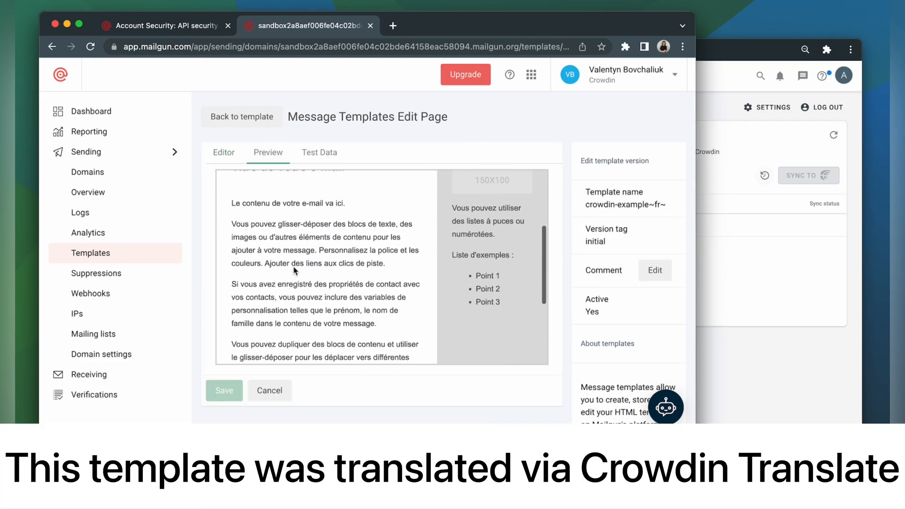
{"action": "scroll", "scroll_direction": "down", "scroll_amount": 3}
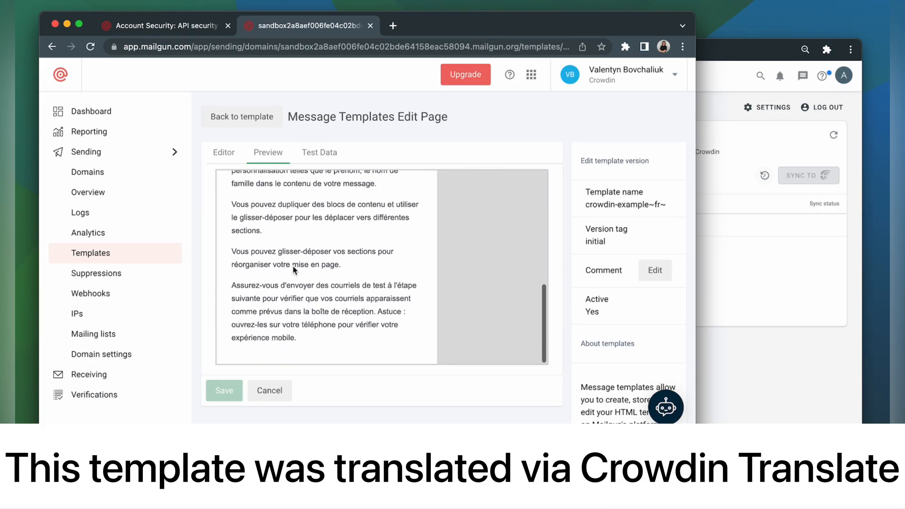